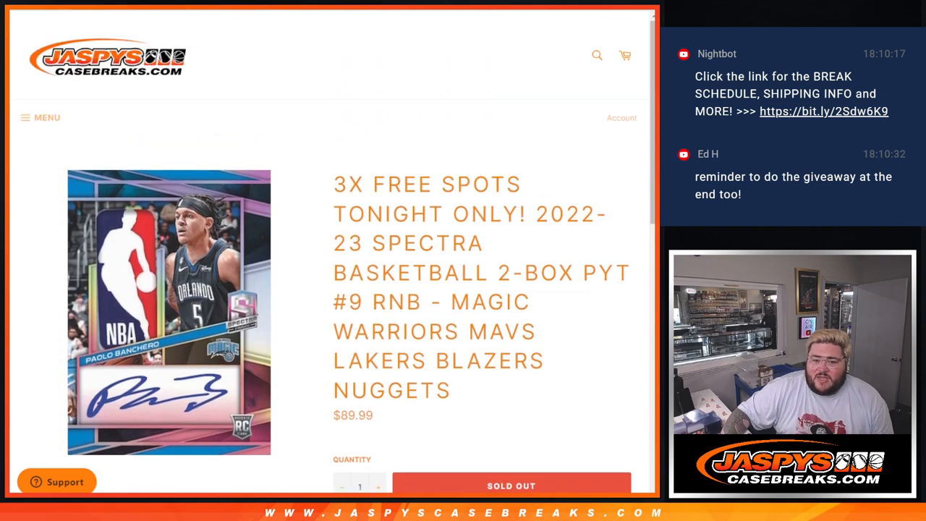
Highlight the free-spots headline of the Spectra Basketball break listing and scroll down the page
left_click_drag(333, 184, 528, 213)
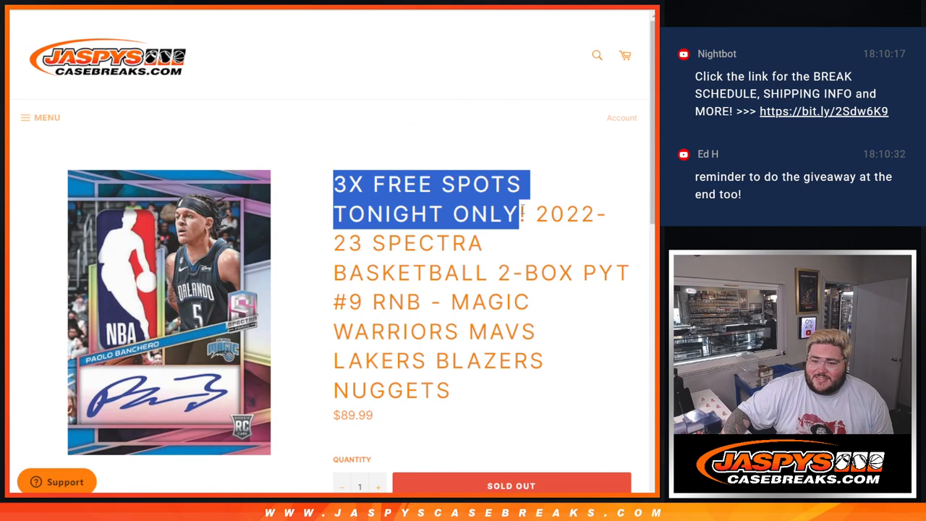
scroll("down", 3)
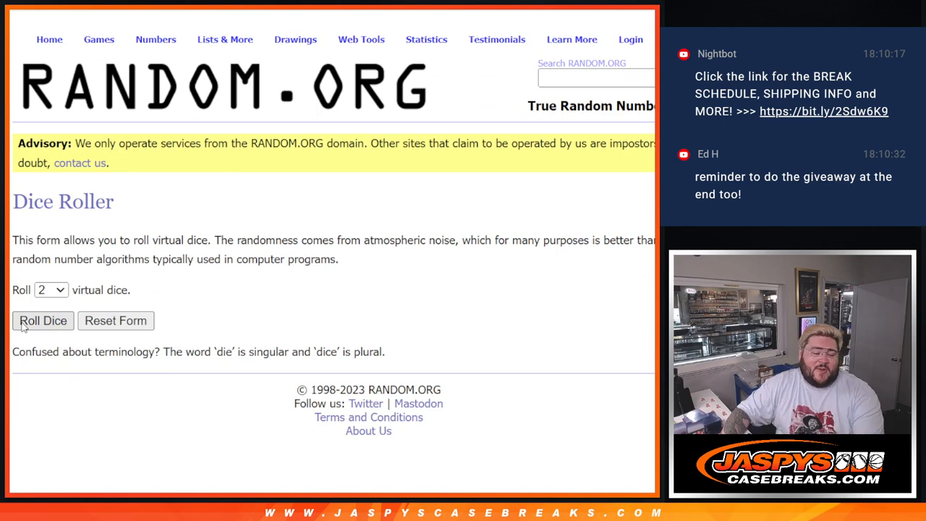
Roll two dice, shuffle the seven-name list repeatedly, highlight the top three names, and go back
left_click(42, 321)
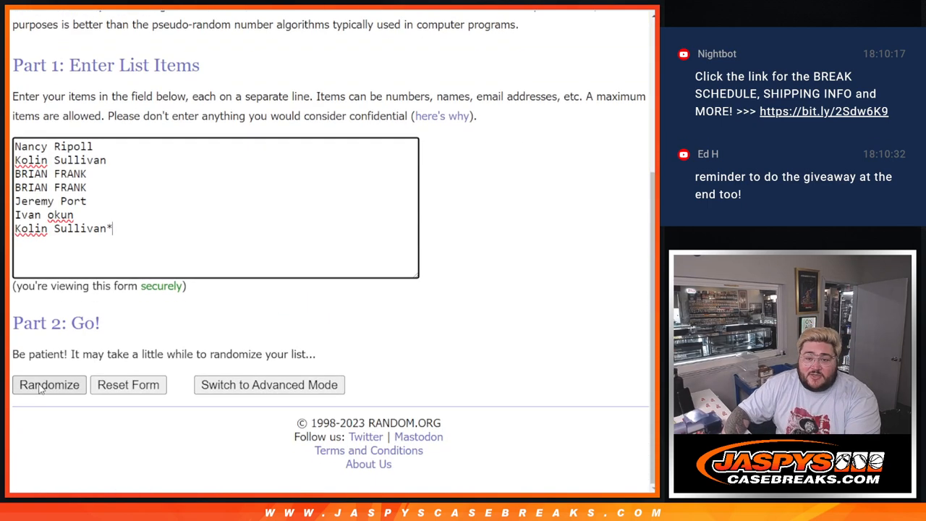
left_click(48, 384)
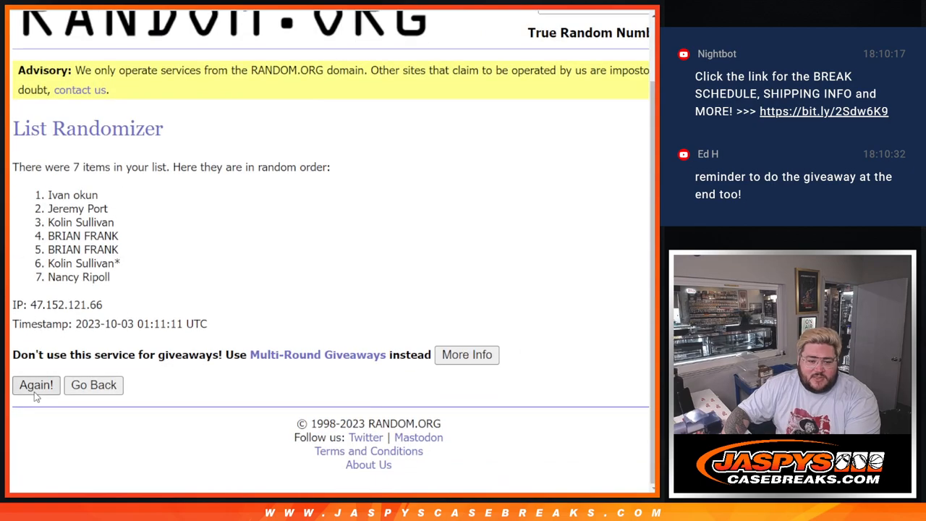
left_click(36, 385)
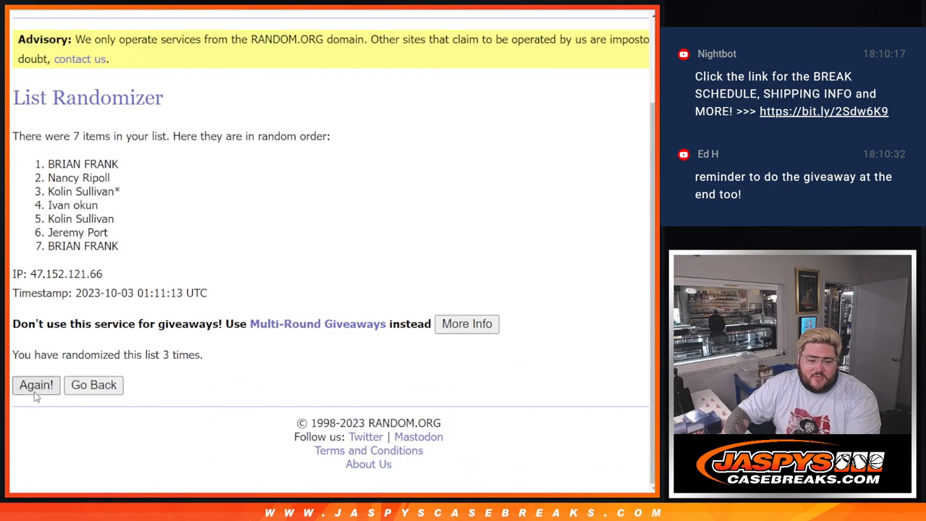
left_click(35, 385)
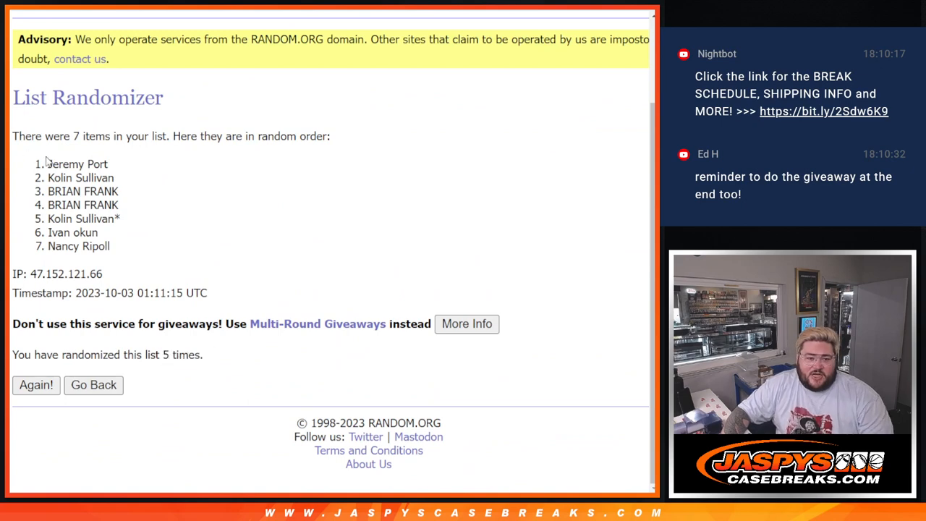
left_click_drag(47, 163, 119, 191)
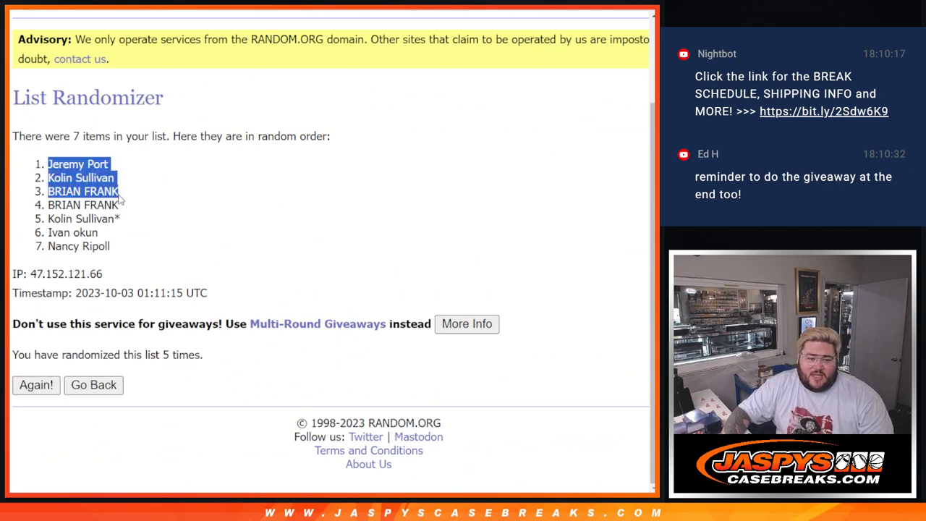
left_click(94, 384)
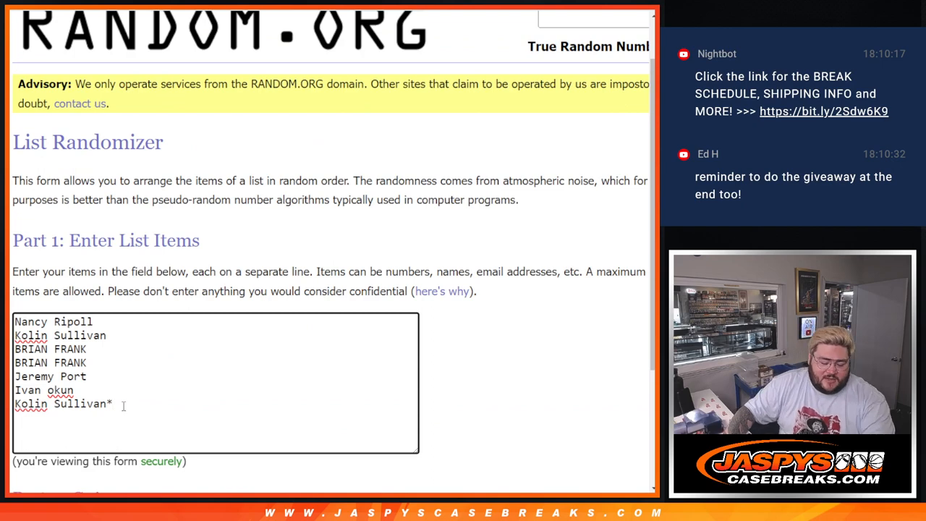
type("Jeremy Port")
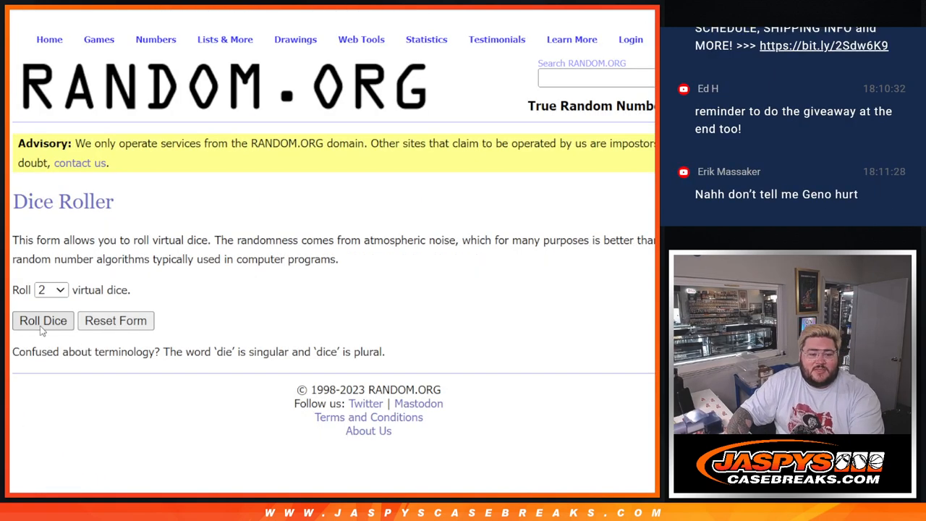
Roll two dice, then shuffle the ten-entry participant list three times
left_click(43, 321)
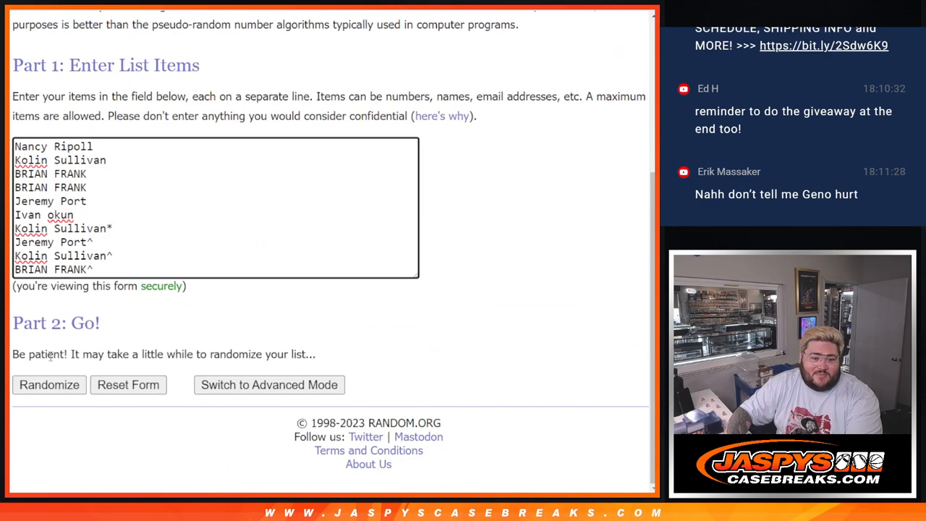
left_click(49, 384)
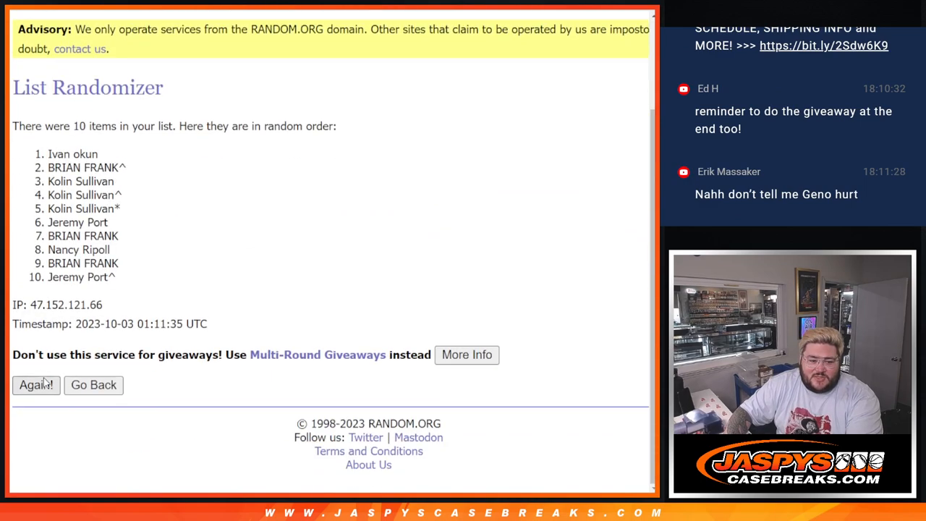
left_click(35, 385)
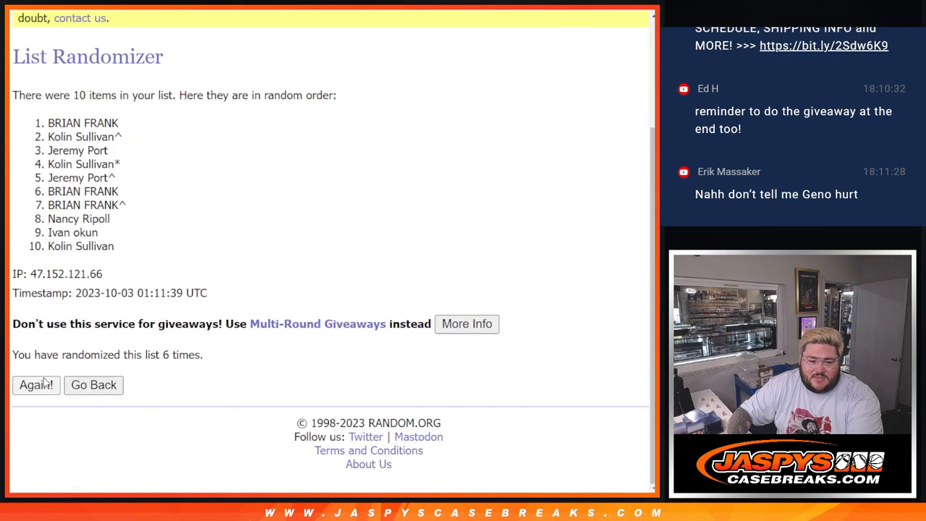
left_click(36, 384)
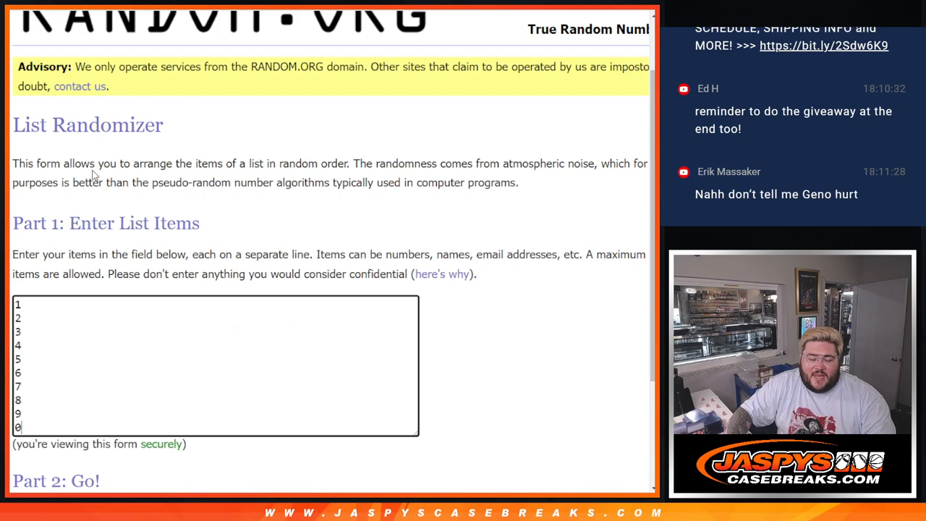
Shuffle the numbers 0 through 9 three times with Randomize and Again!
scroll("down", 3)
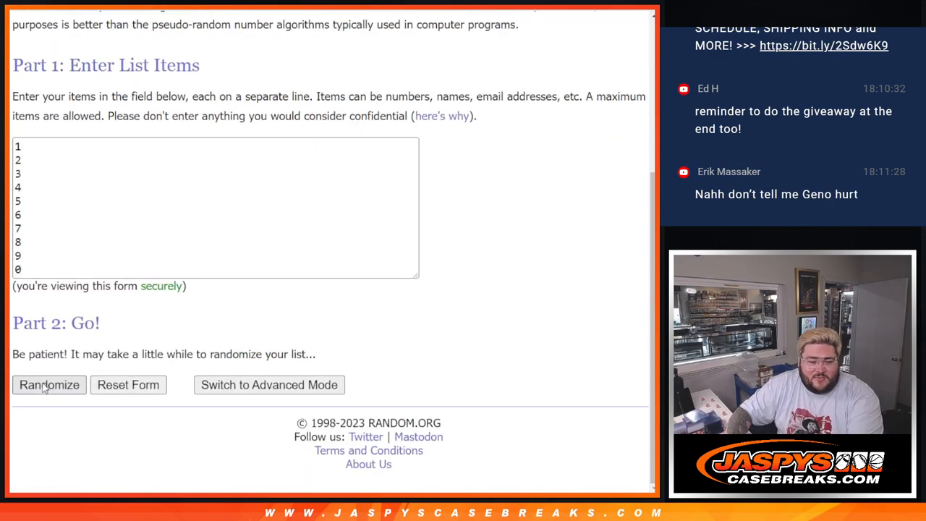
left_click(49, 385)
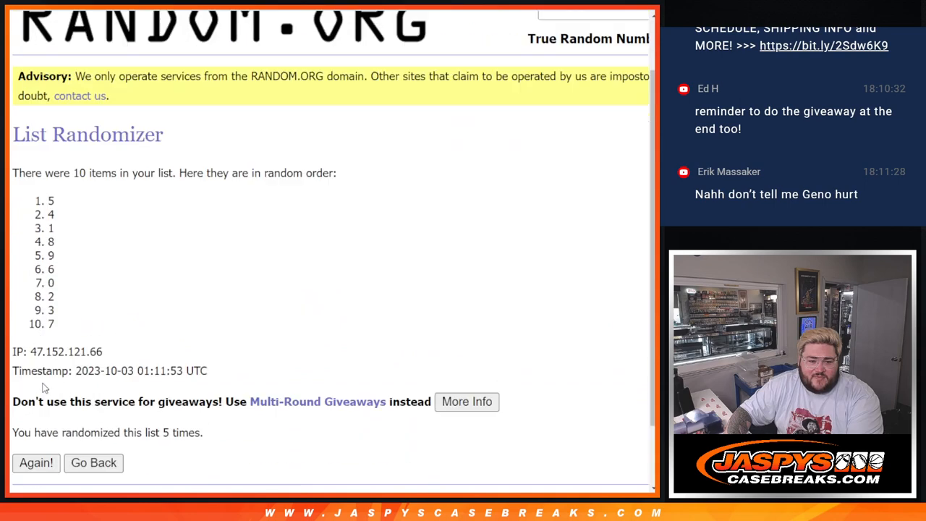
left_click(35, 463)
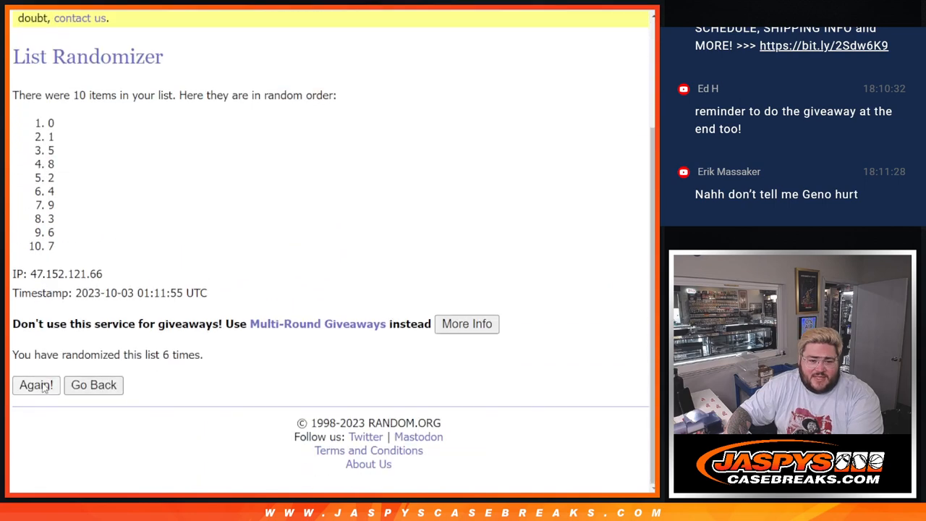
left_click(35, 384)
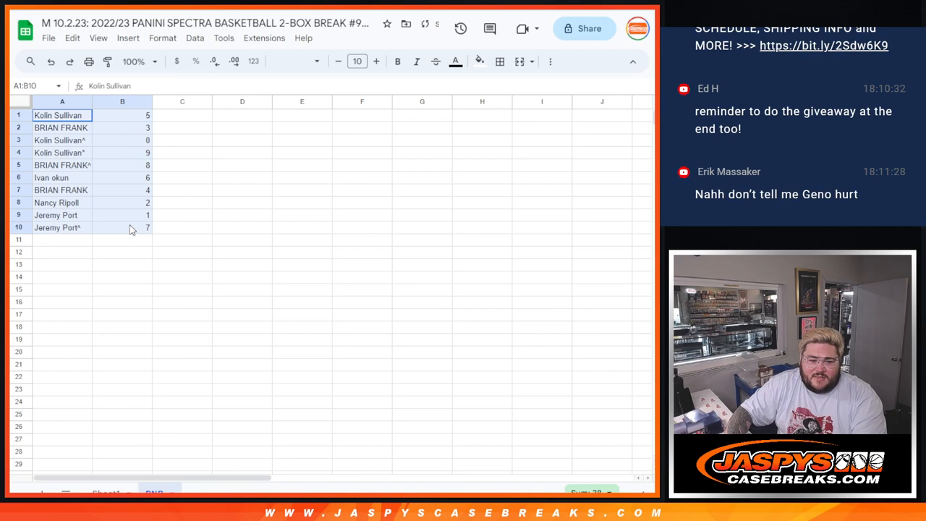
Set the A1:B10 table to font size 12 and sort the sheet by column B, A to Z
left_click(500, 61)
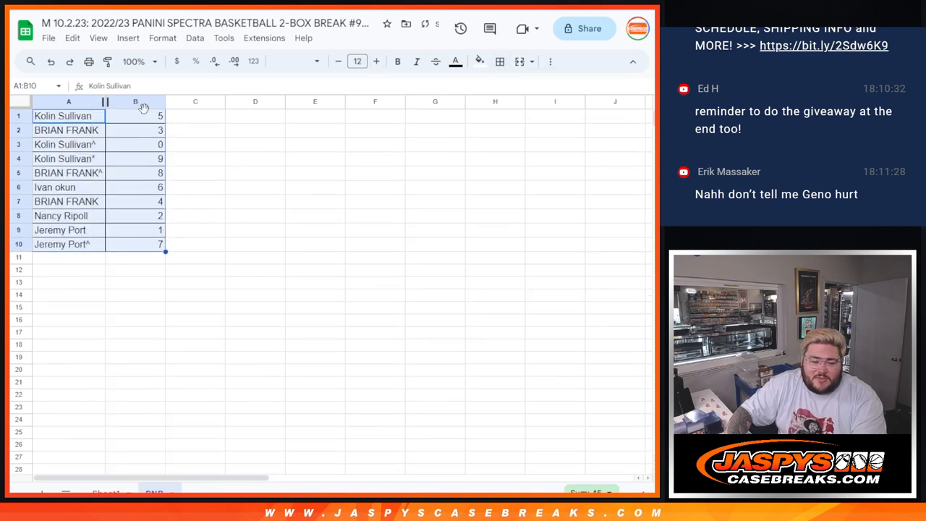
right_click(135, 101)
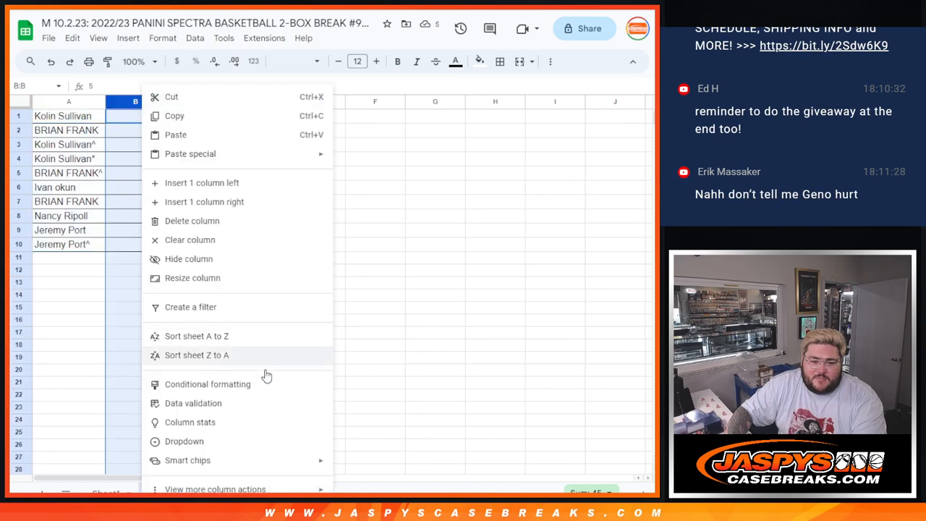
left_click(196, 336)
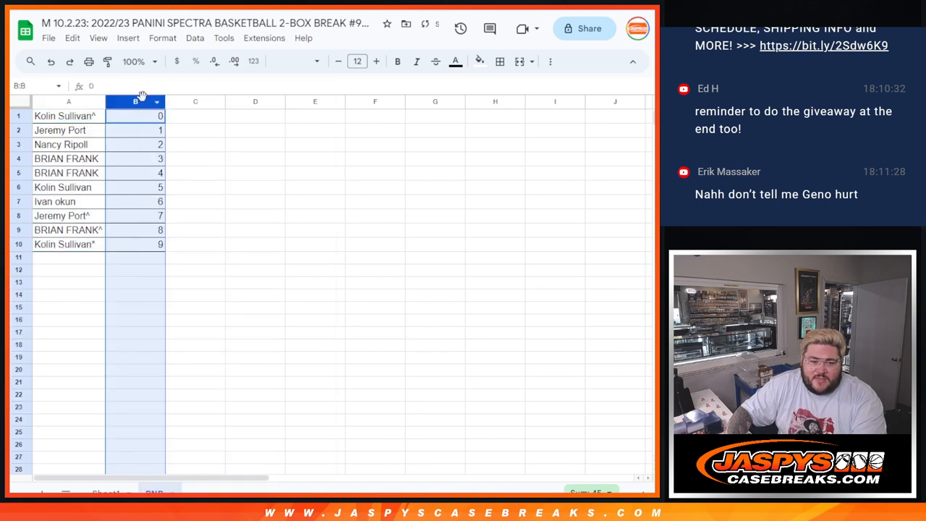